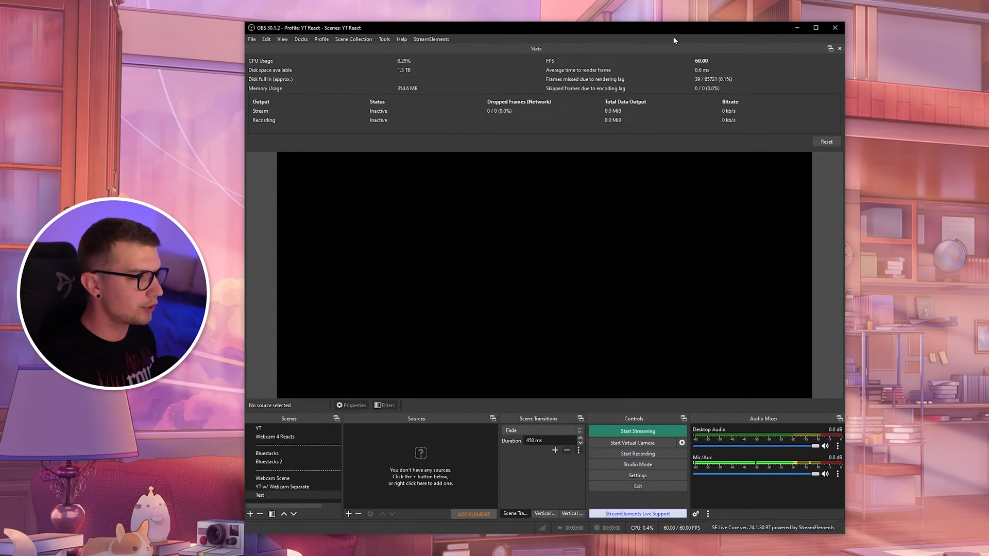
mouse_move(384, 46)
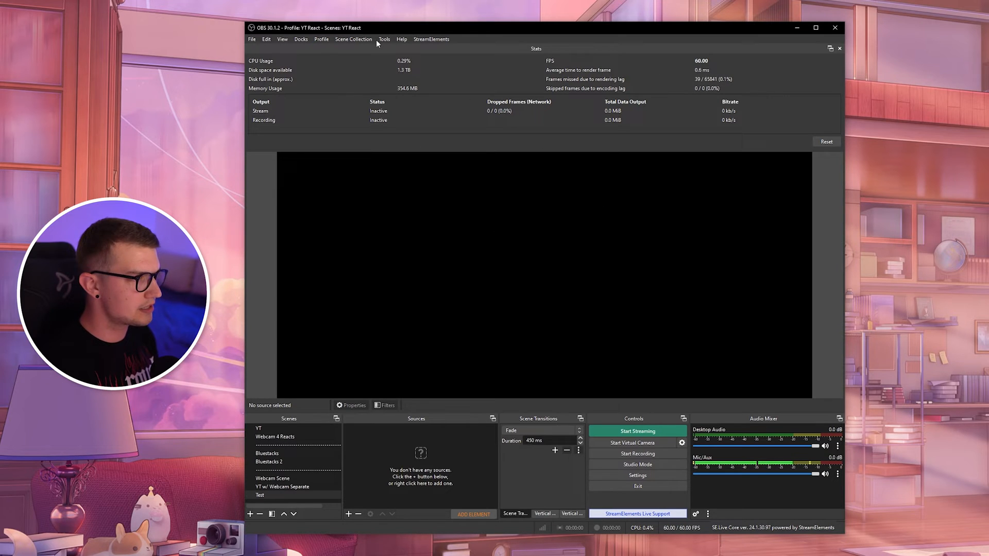
mouse_move(479, 484)
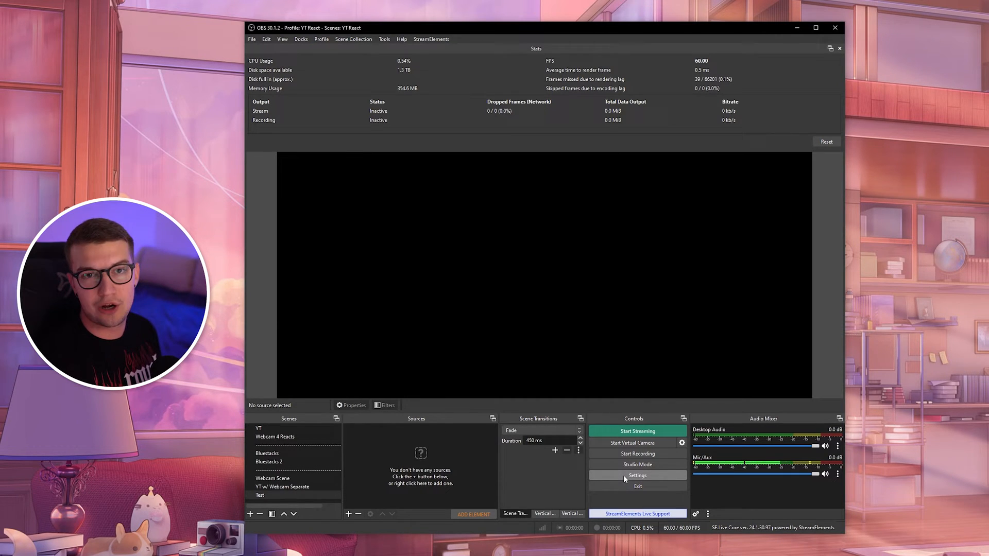
In Video settings, set base and output resolution to 2560x1440 at 60 FPS
left_click(637, 476)
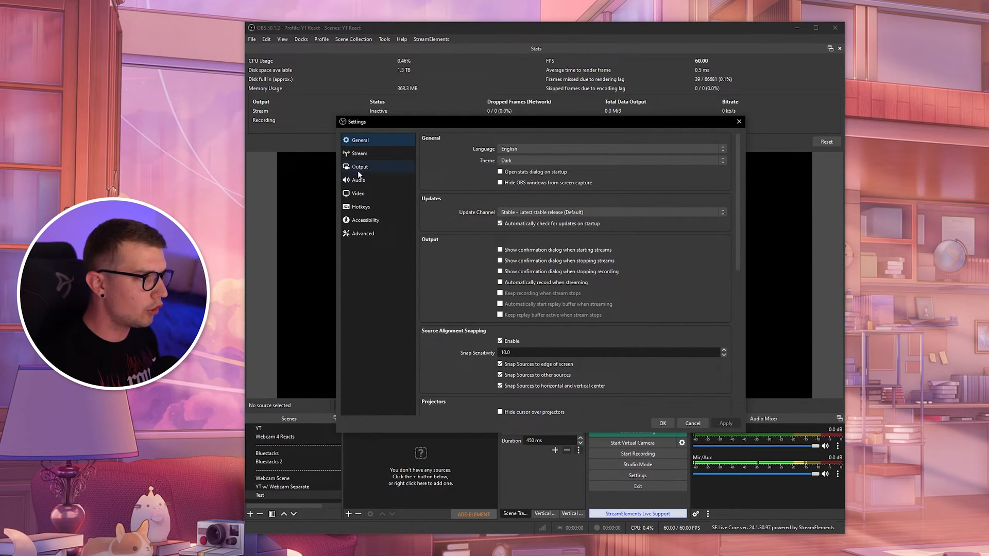
left_click(358, 193)
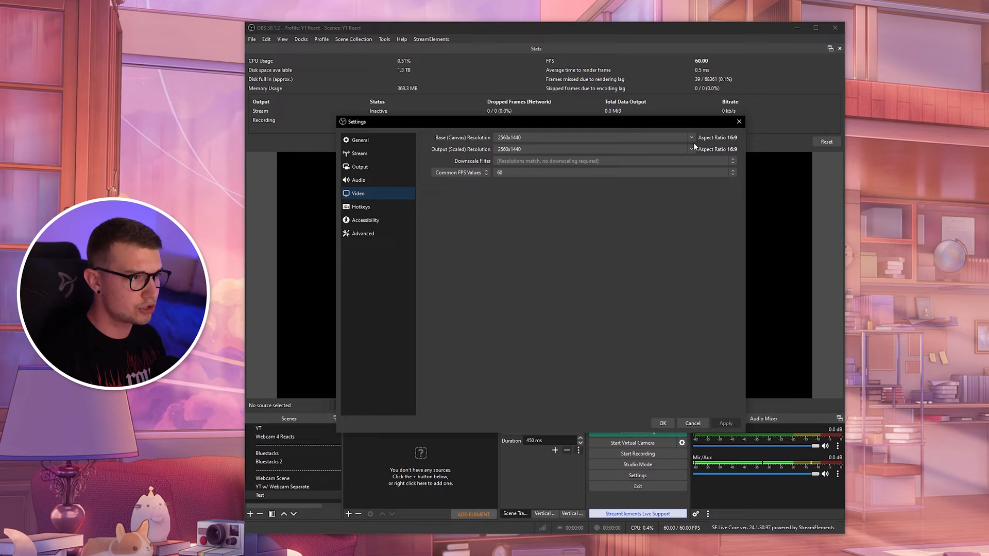
left_click(690, 137)
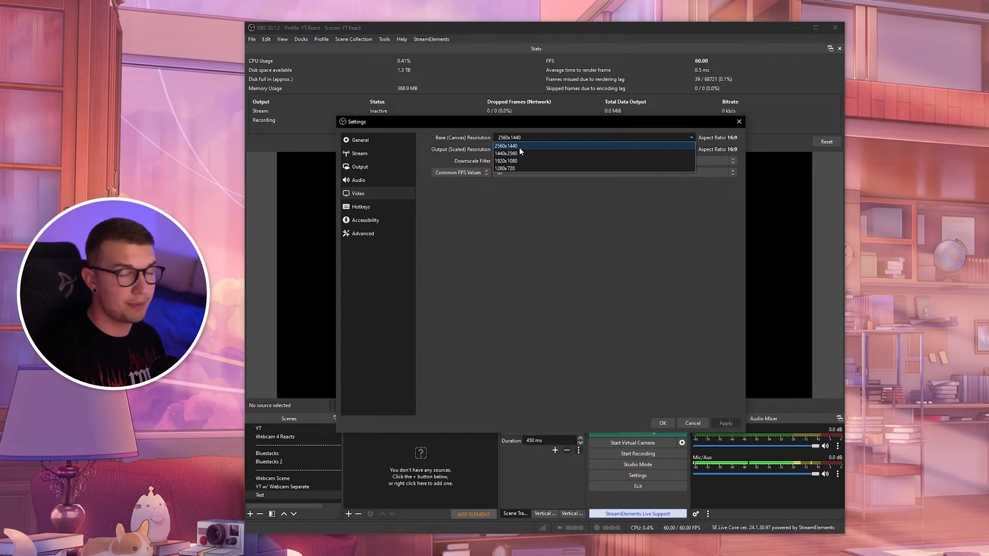
left_click(508, 146)
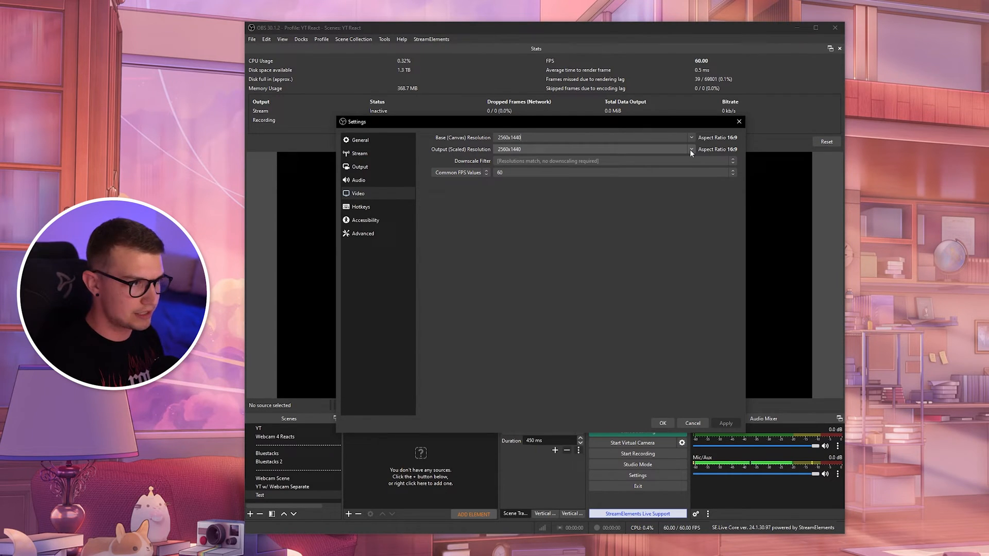
left_click(690, 150)
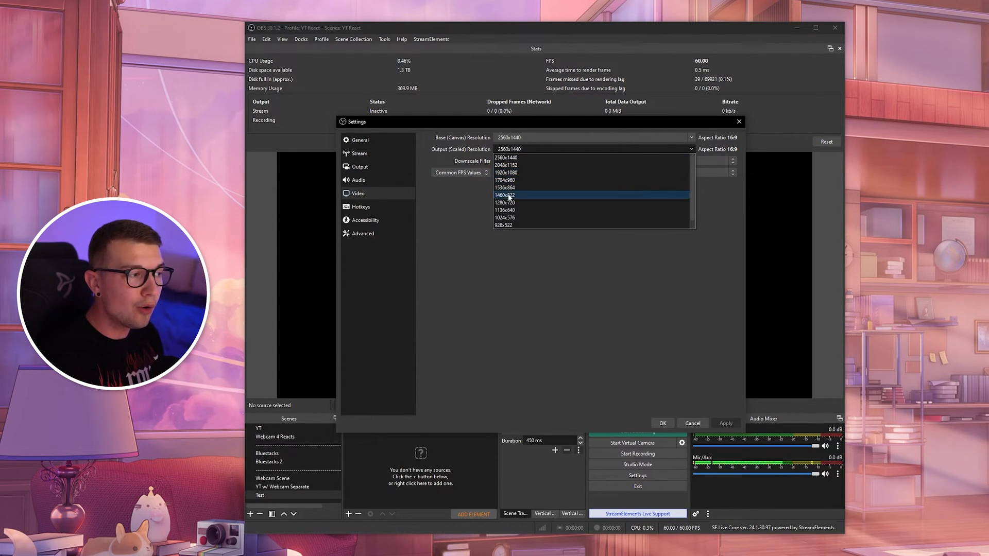
mouse_move(511, 202)
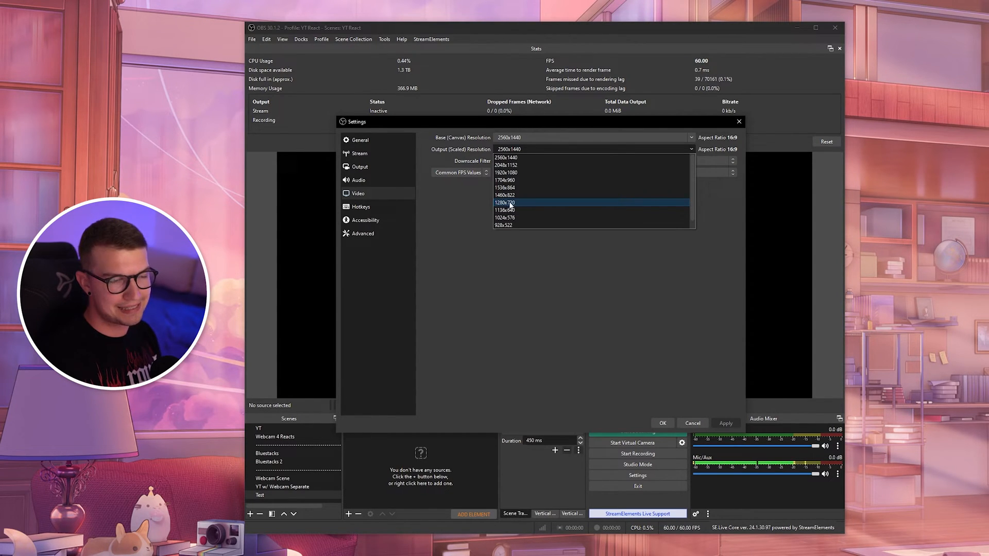
left_click(507, 158)
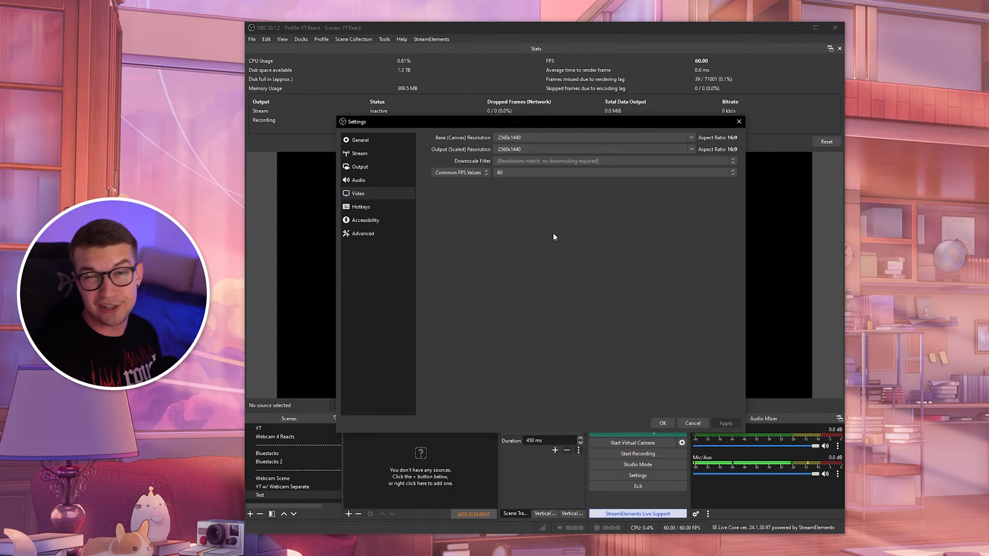
left_click(613, 172)
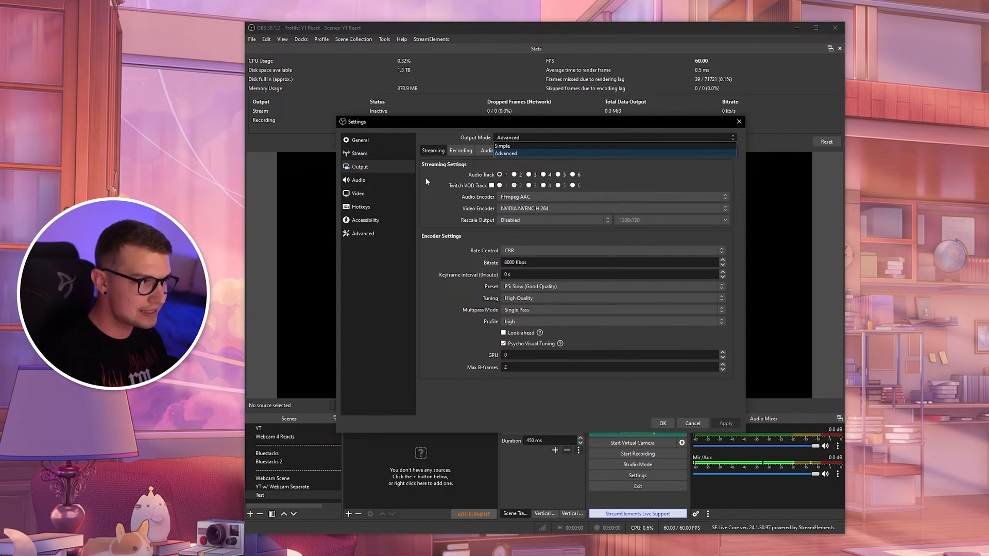
Switch the output mode to Simple, then back to Advanced
left_click(460, 150)
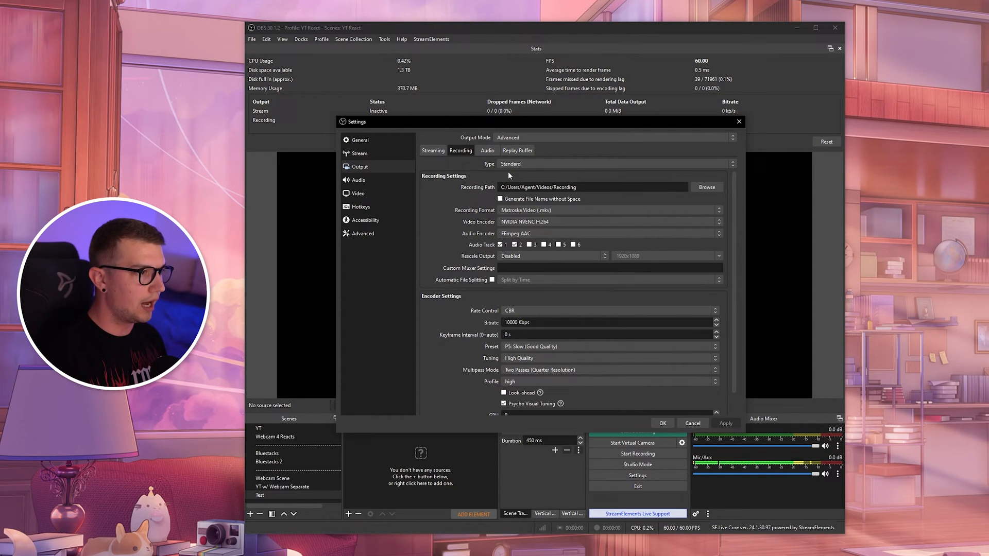
mouse_move(423, 211)
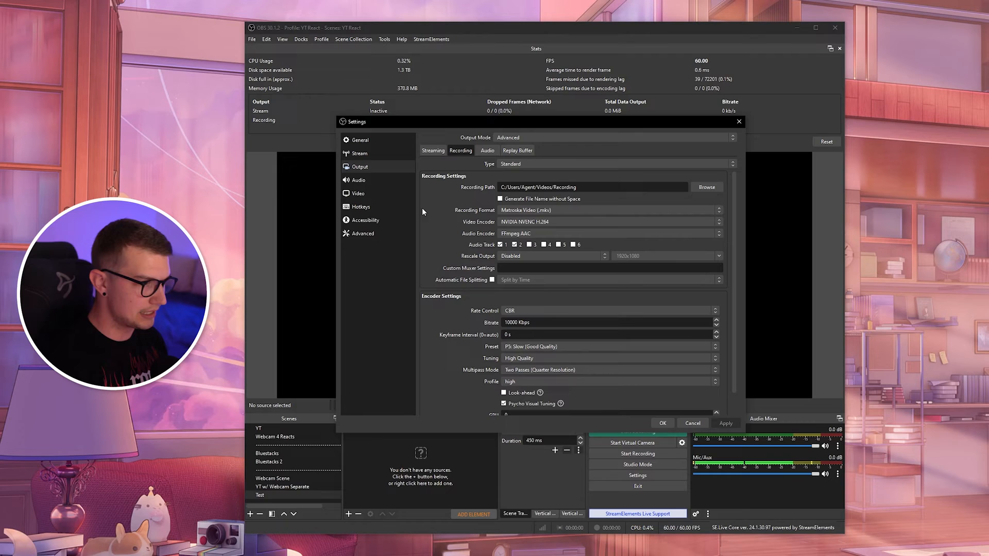
left_click(614, 138)
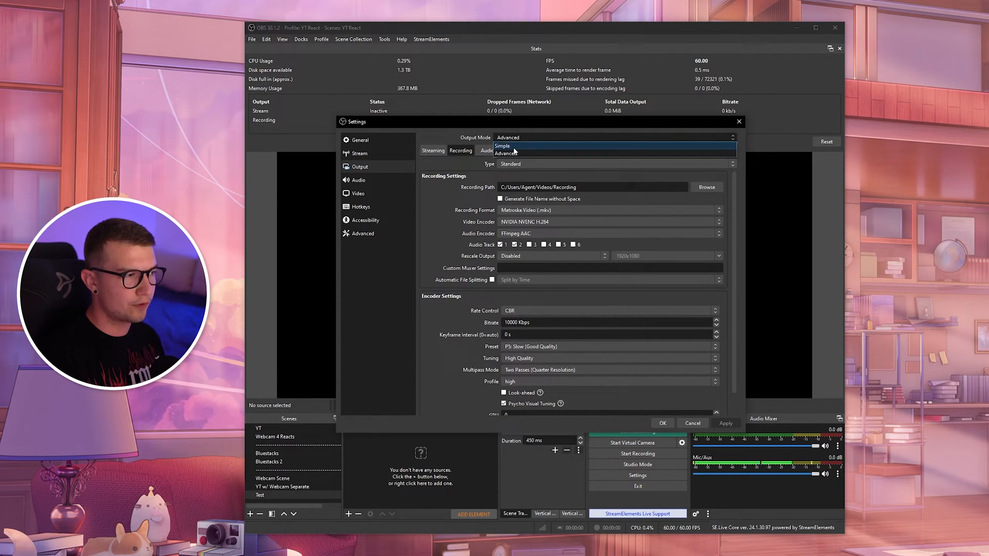
left_click(502, 146)
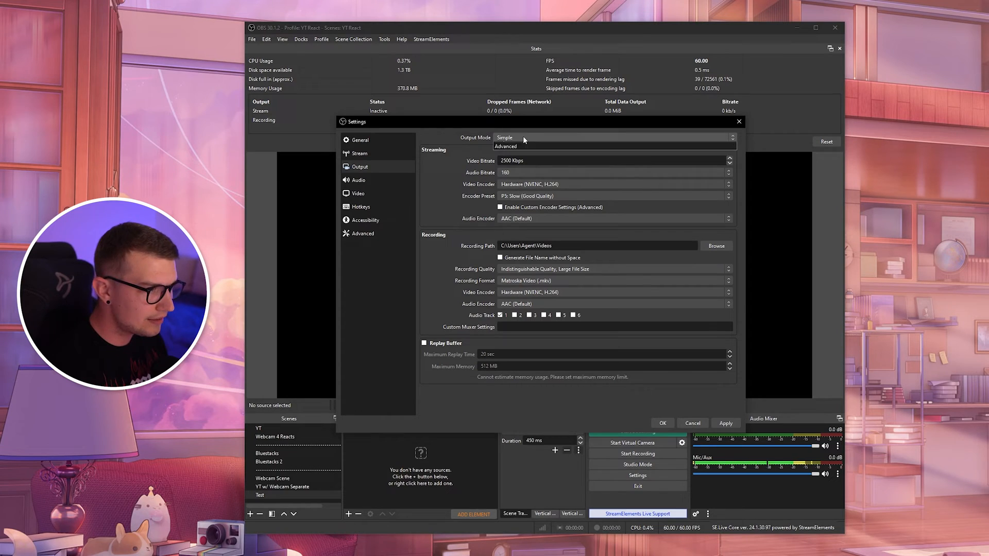
left_click(506, 146)
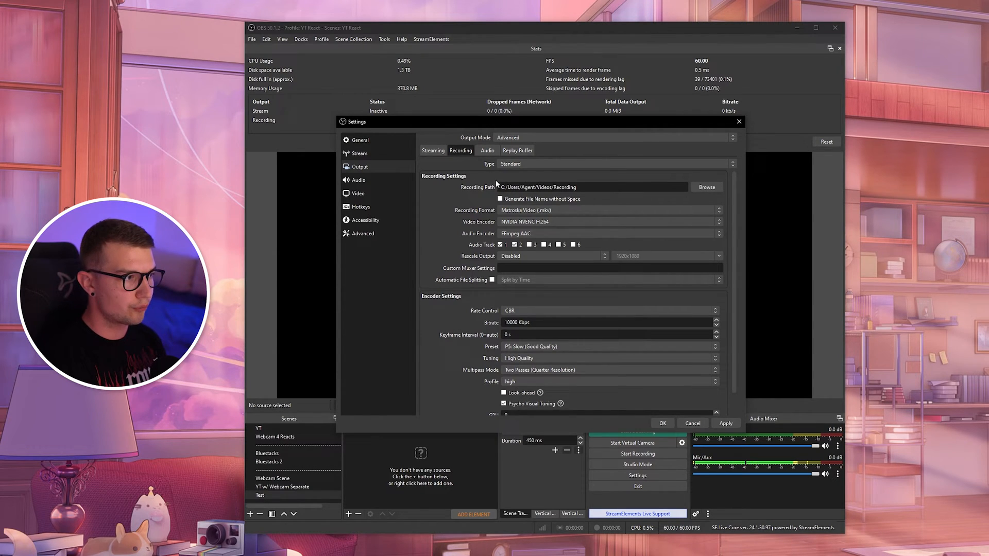
mouse_move(461, 217)
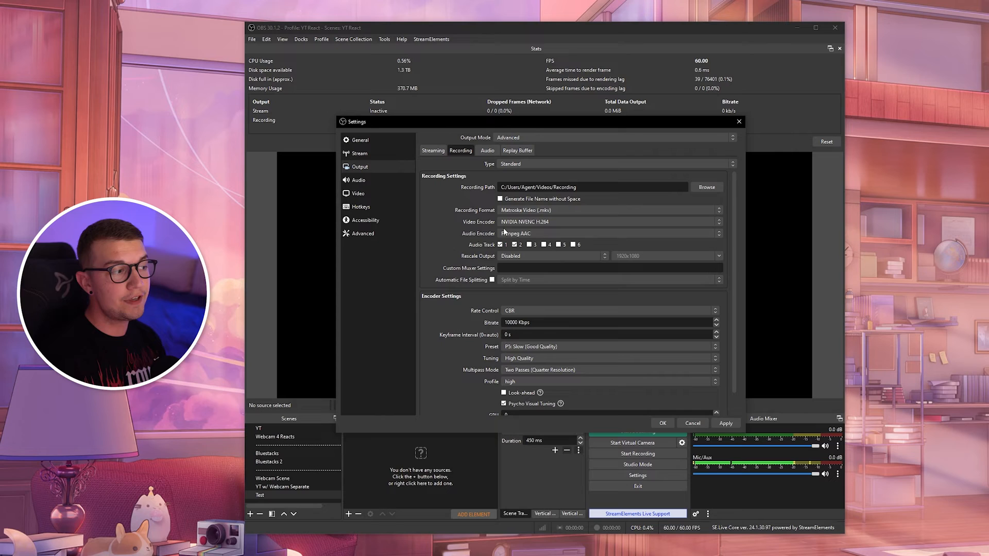
Set the recording rate control to CBR, keeping the bitrate at 10000 Kbps
left_click(609, 222)
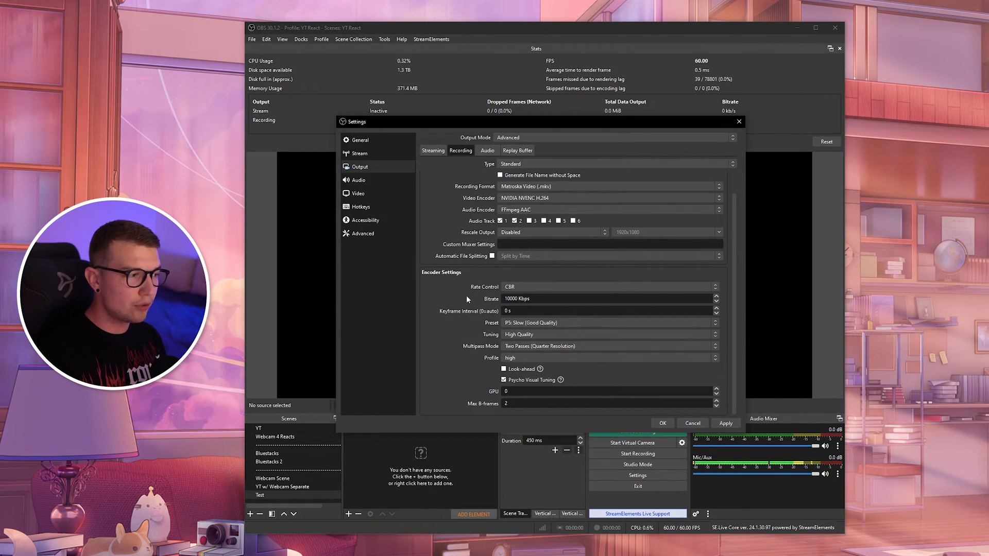
left_click(610, 286)
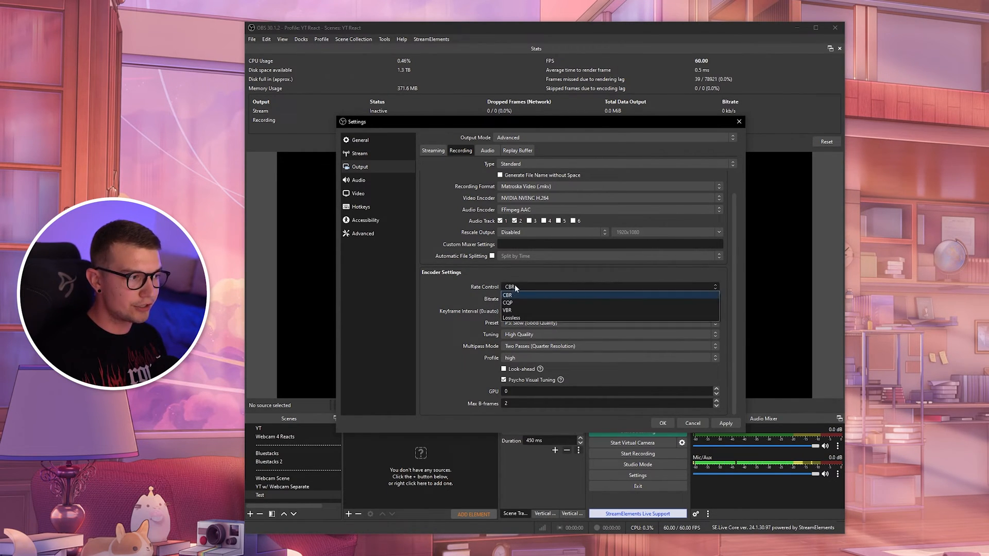
left_click(507, 303)
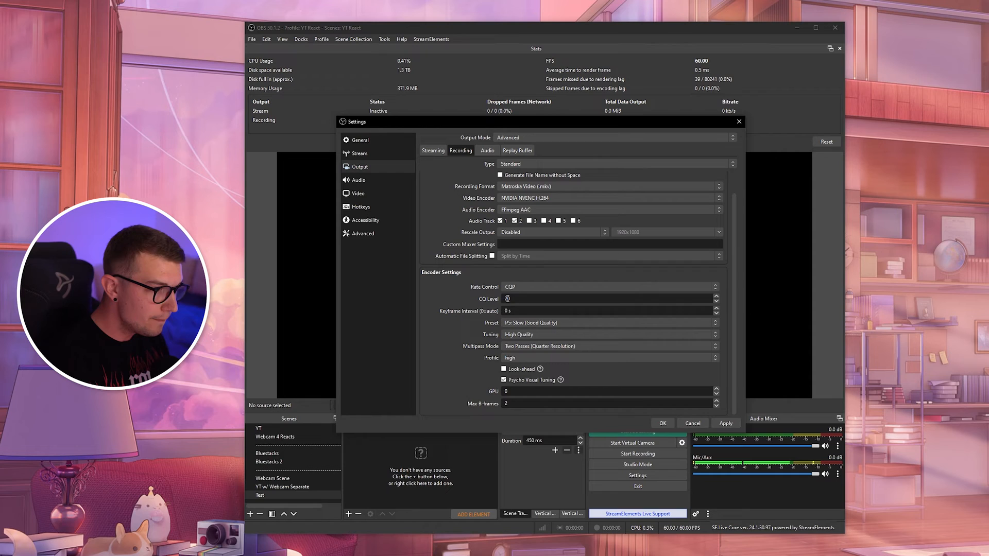
left_click(610, 287)
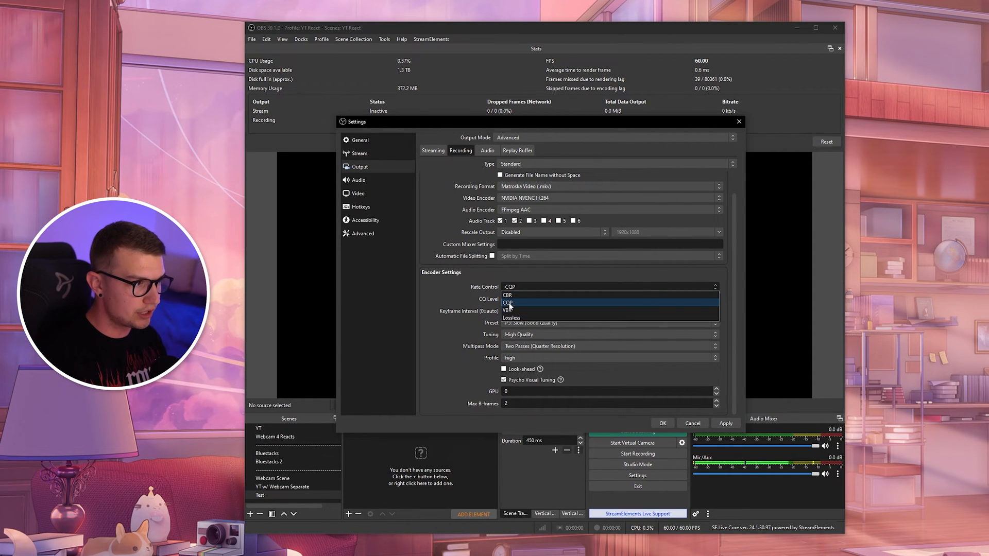
left_click(507, 296)
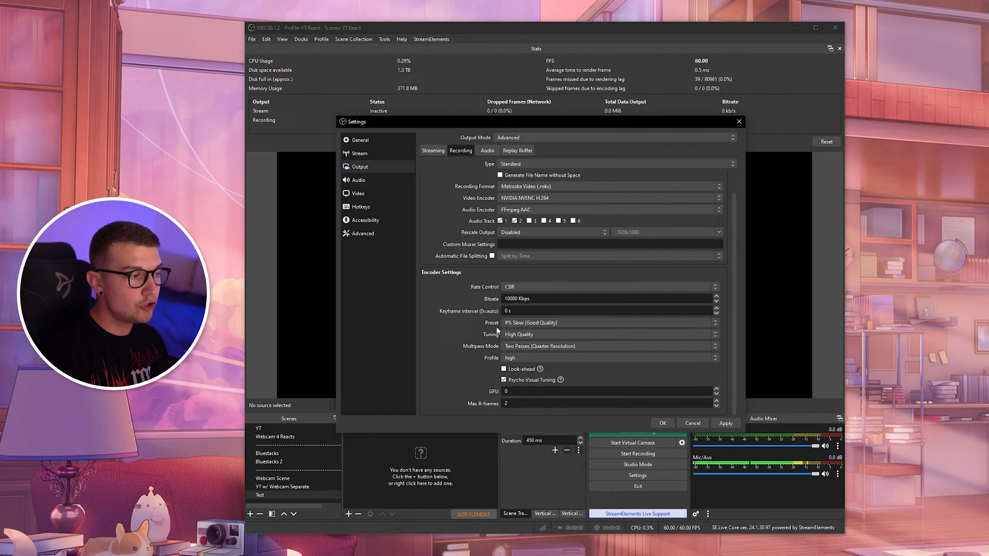
left_click(608, 322)
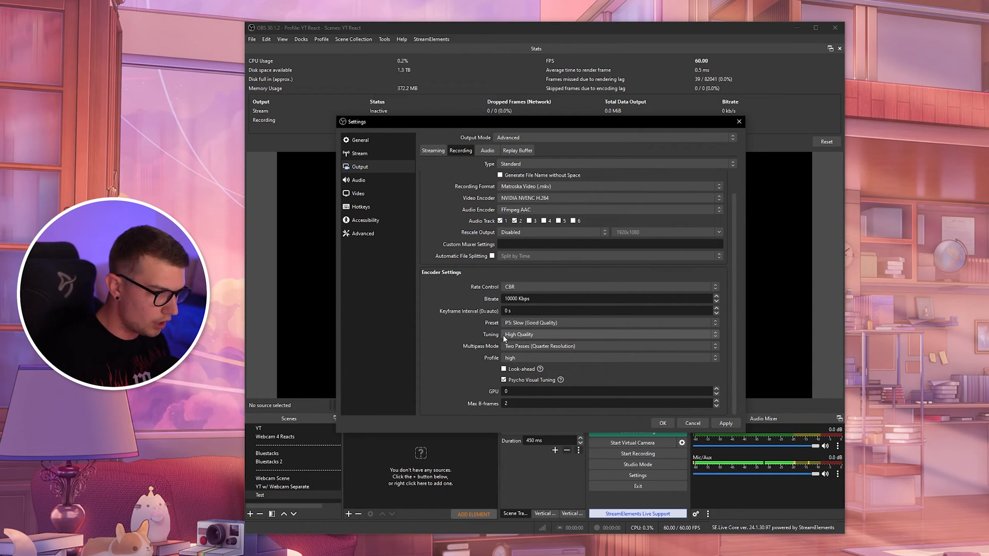
left_click(611, 335)
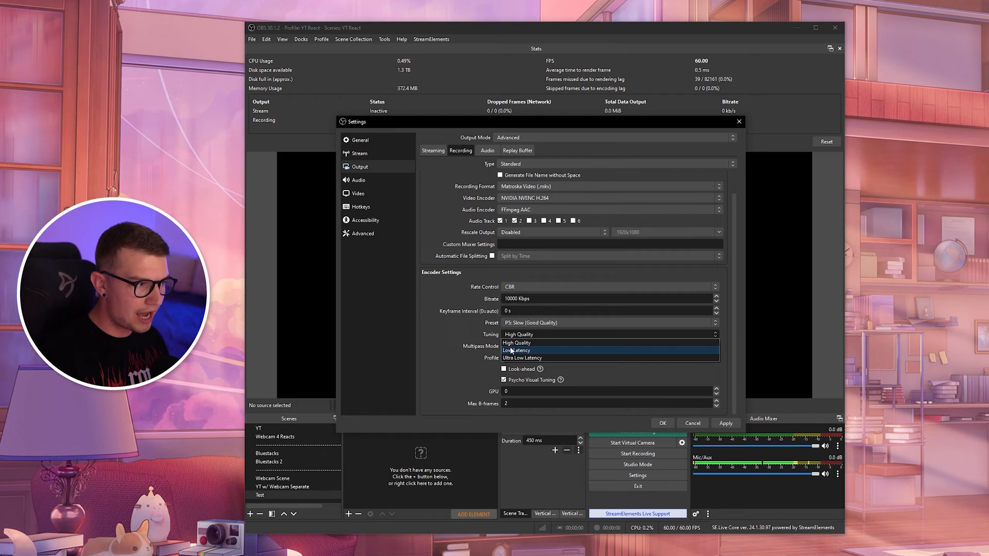
left_click(518, 334)
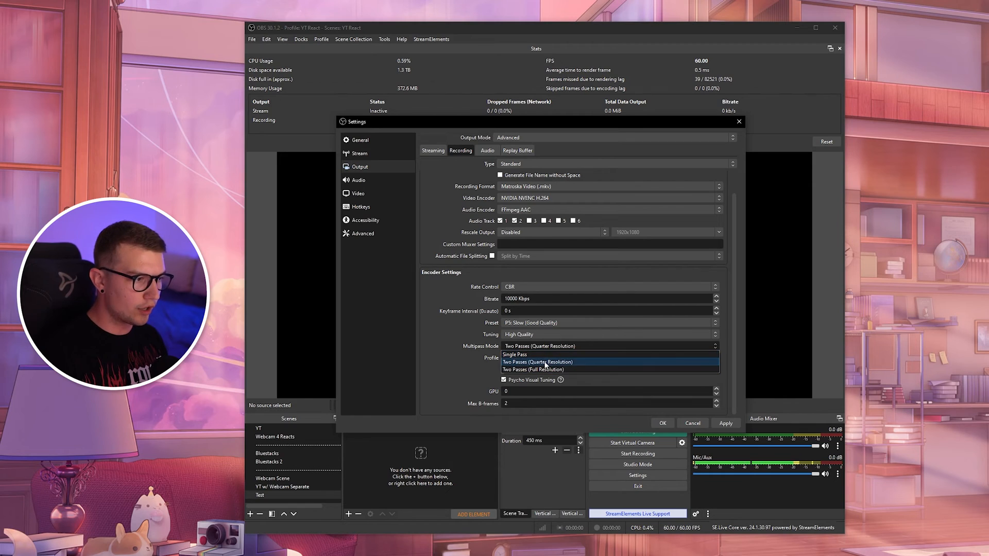
left_click(537, 362)
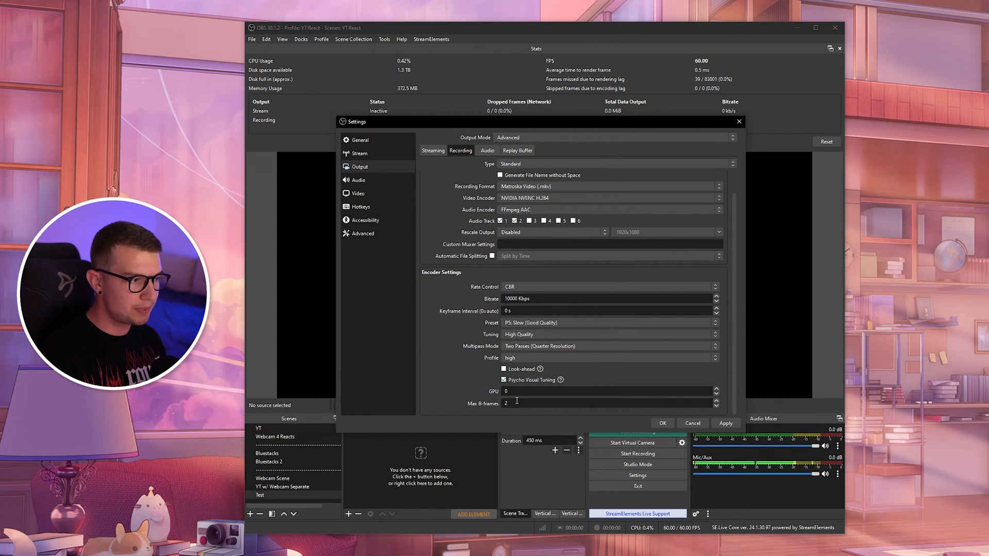
mouse_move(485, 380)
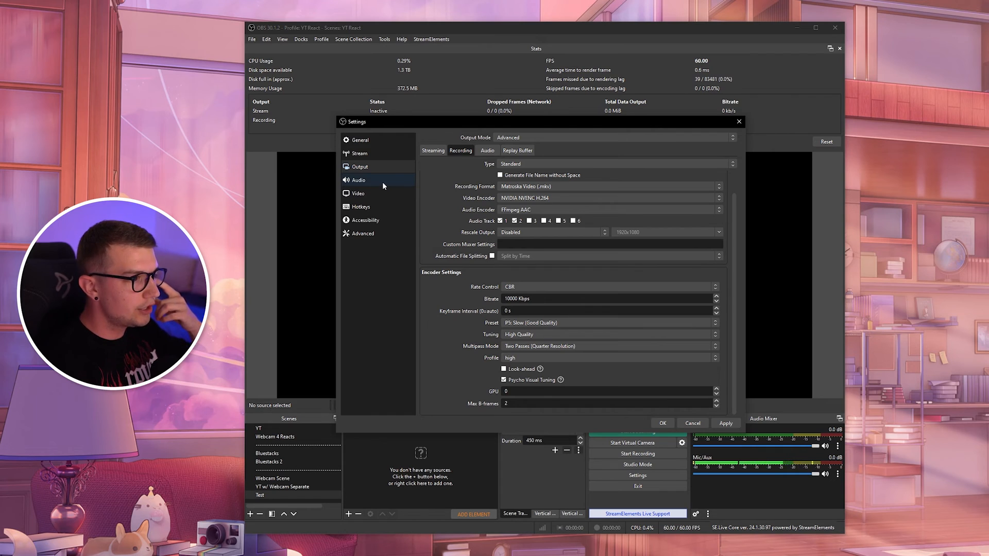
Look over the Audio settings page, then cancel out of Settings
left_click(358, 179)
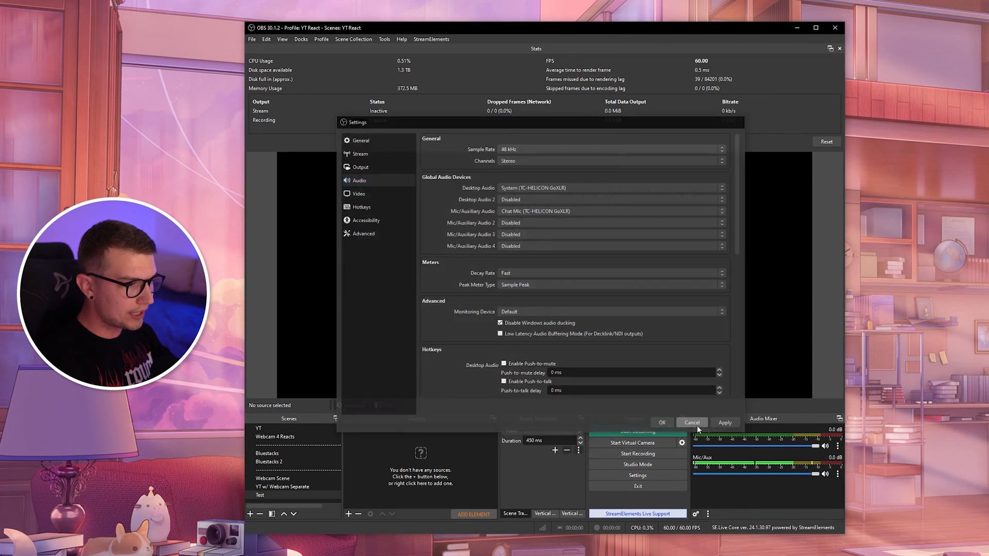
left_click(692, 422)
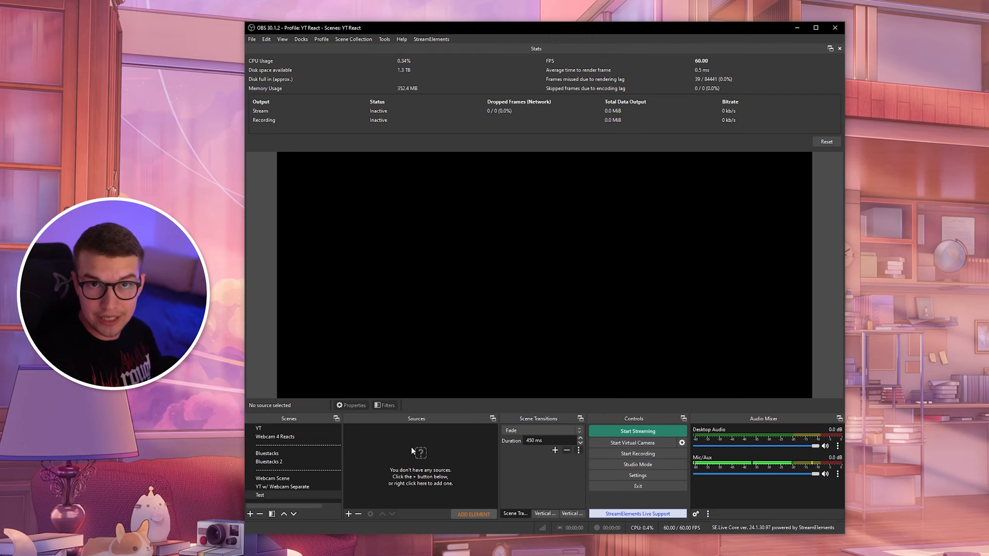
Right-click the empty Sources dock to show the source types you can add
right_click(435, 440)
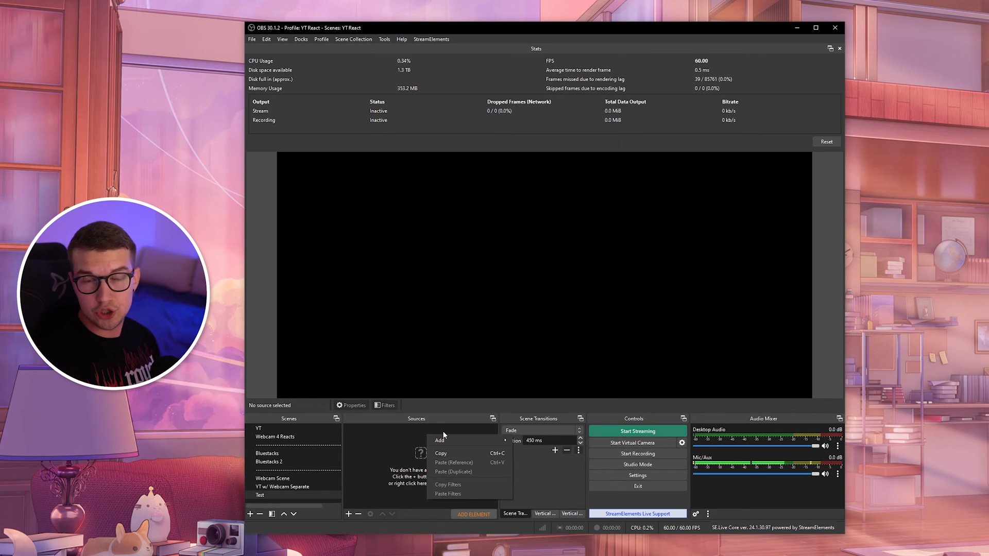
mouse_move(455, 440)
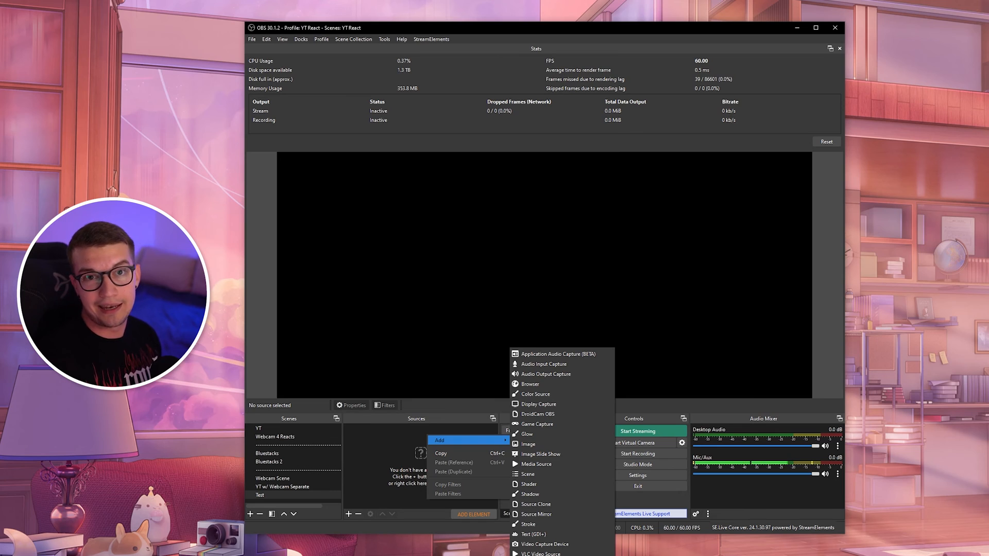
left_click(638, 474)
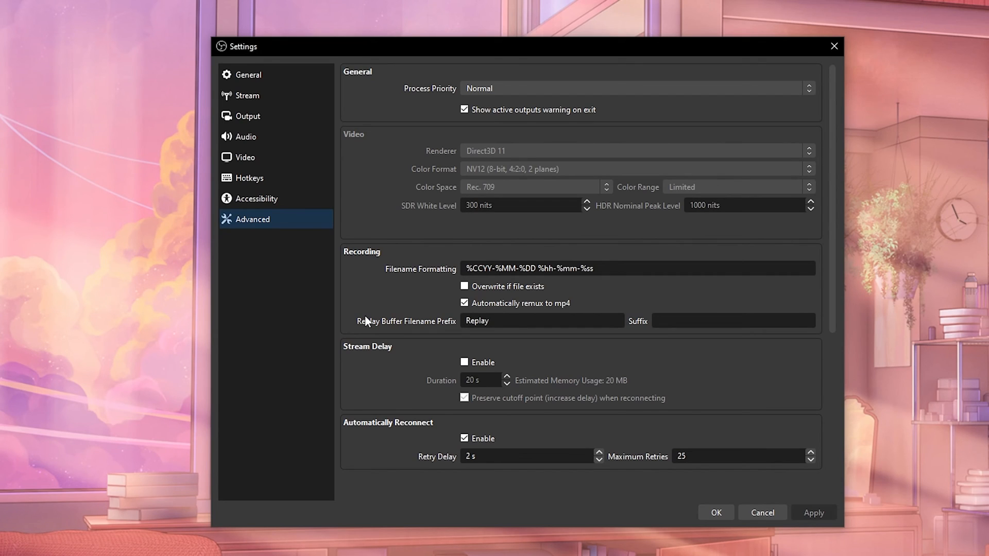
mouse_move(245, 226)
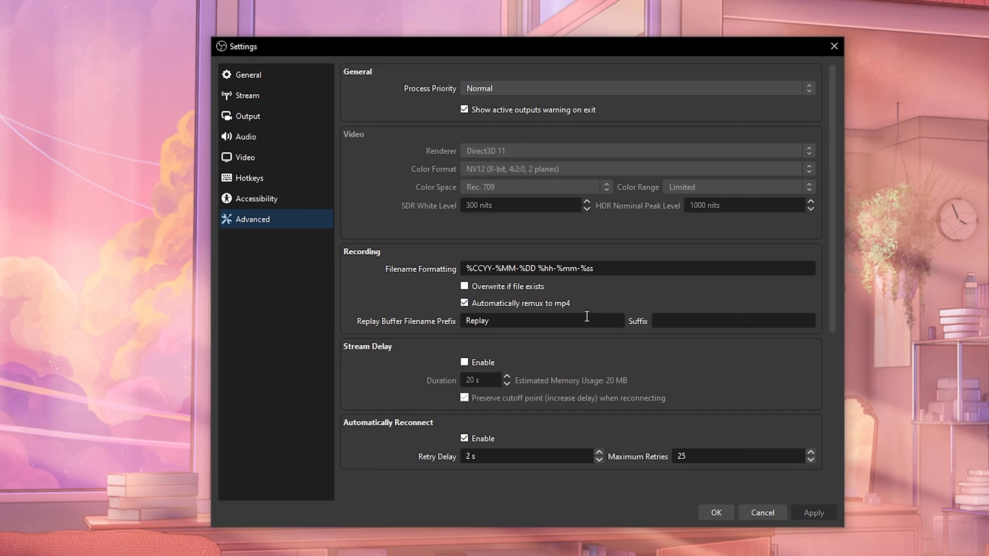
mouse_move(598, 310)
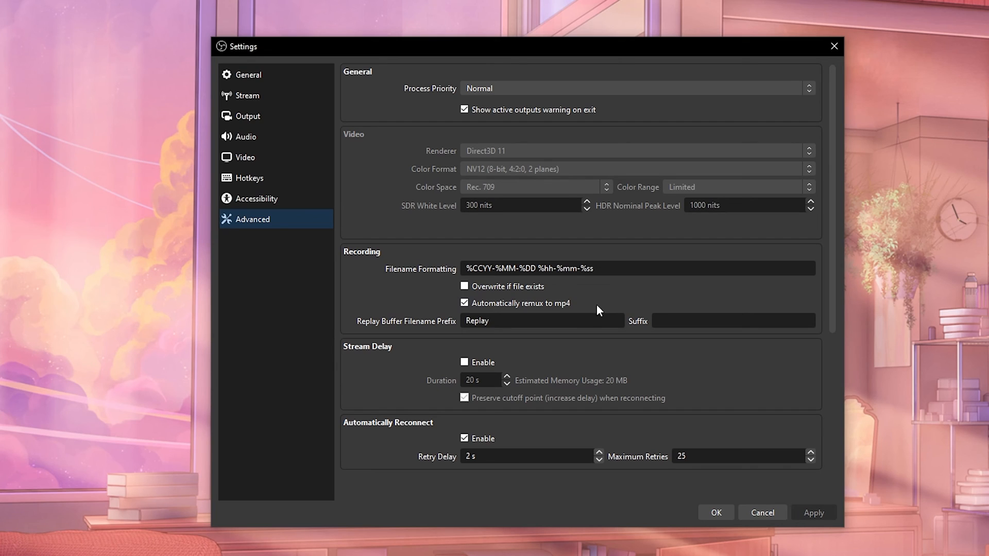
mouse_move(600, 303)
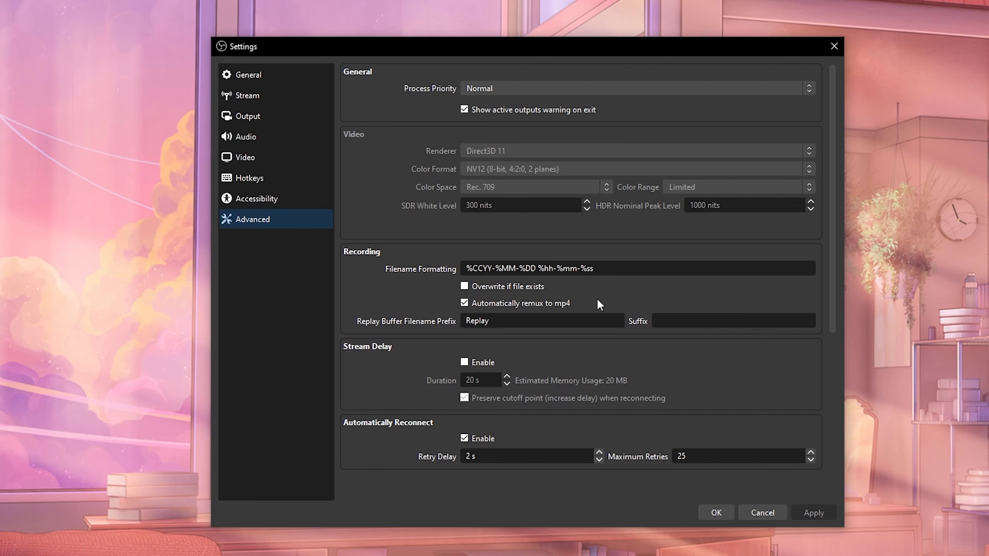
mouse_move(740, 432)
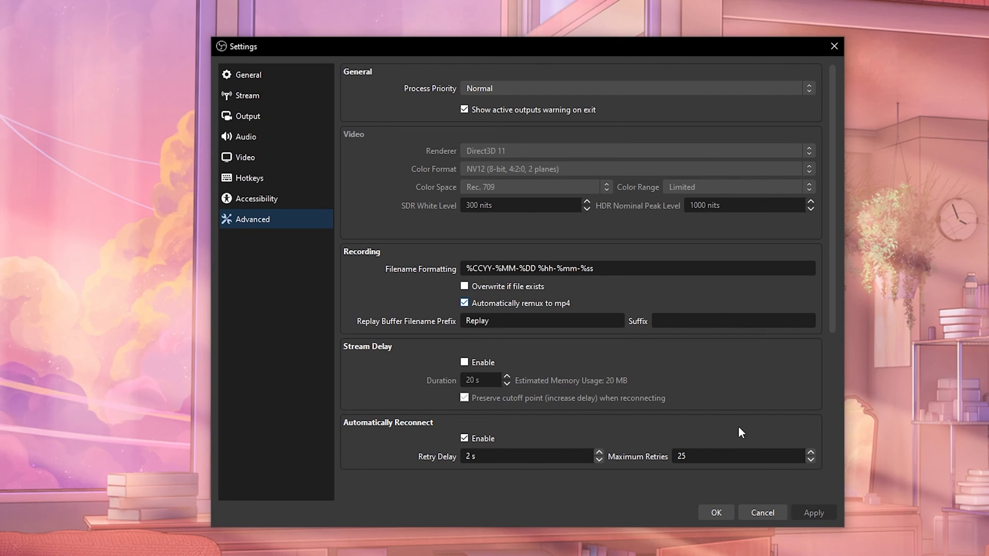
mouse_move(606, 309)
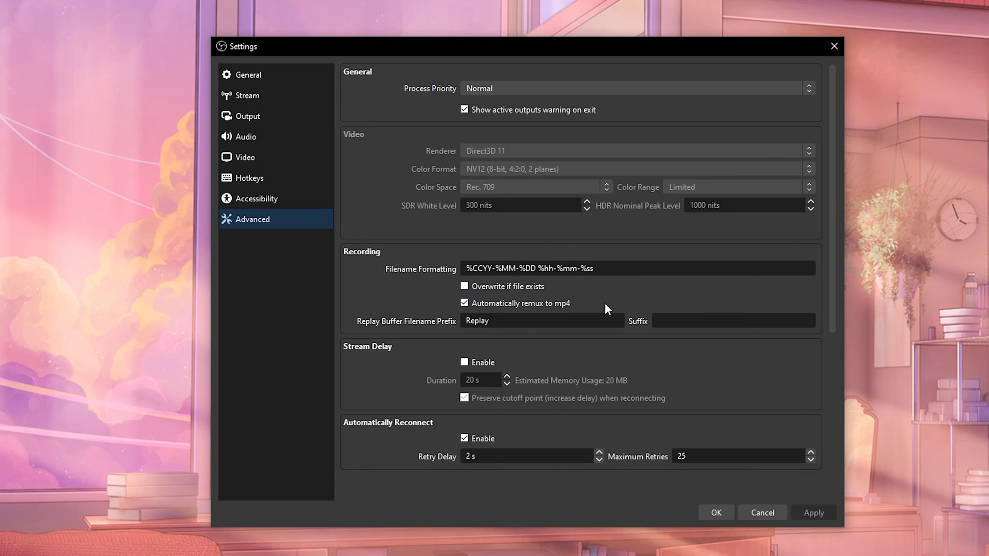